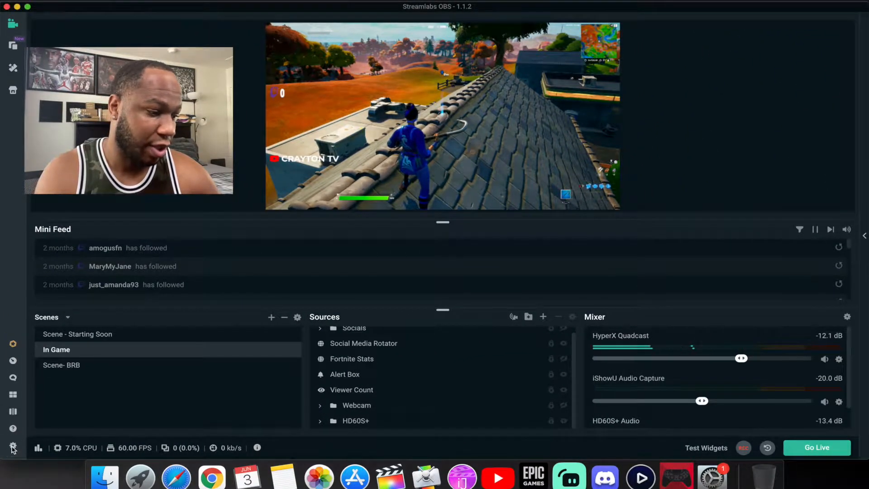
Bring up the Streamlabs OBS settings window from the sidebar gear icon
{"action": "left_click", "coordinate": [12, 447]}
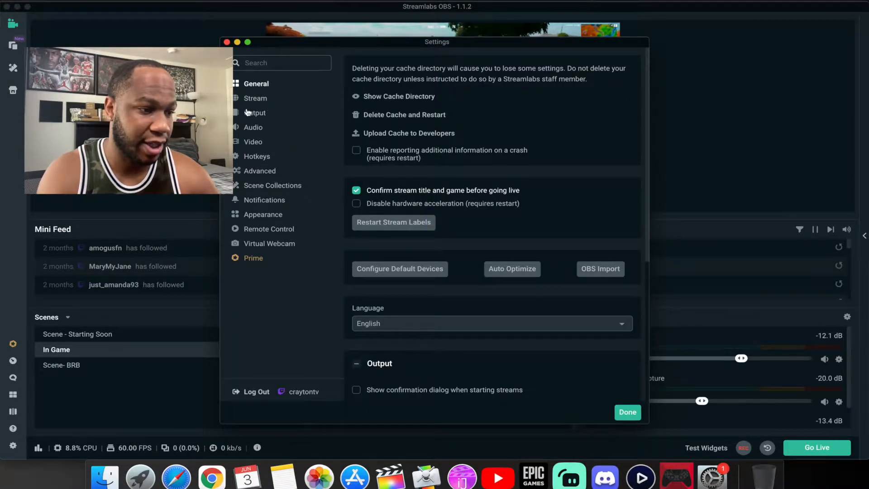
In Output settings, choose Software (x264) as the streaming encoder
{"action": "left_click", "coordinate": [254, 113]}
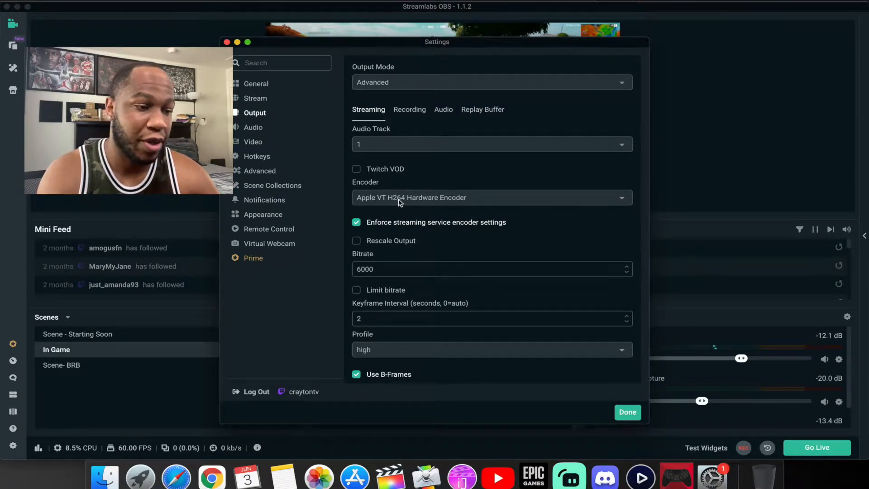
{"action": "left_click", "coordinate": [491, 198]}
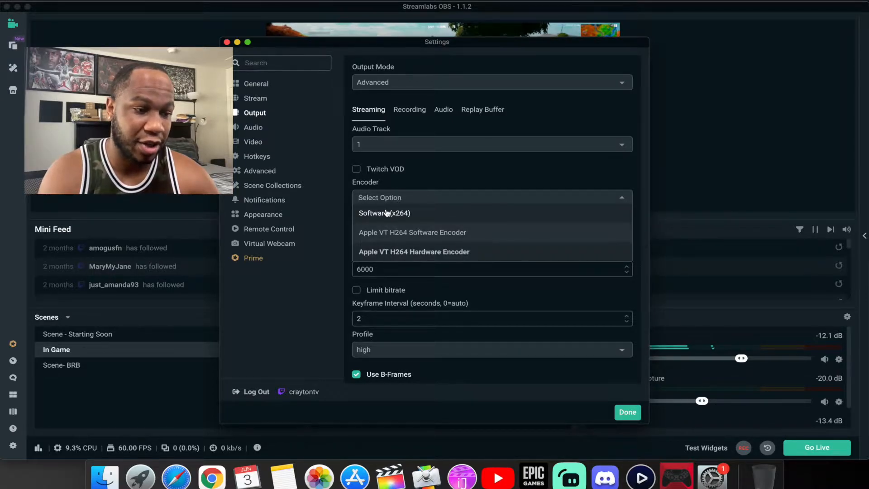
{"action": "left_click", "coordinate": [384, 213]}
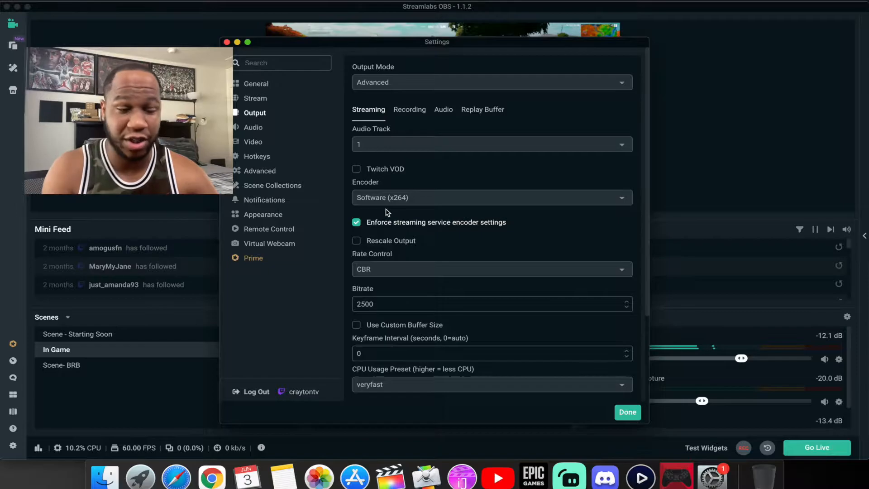
Set streaming bitrate 6000 and keyframe interval 2, with high profile and zerolatency tune
{"action": "scroll", "scroll_direction": "down", "scroll_amount": 3}
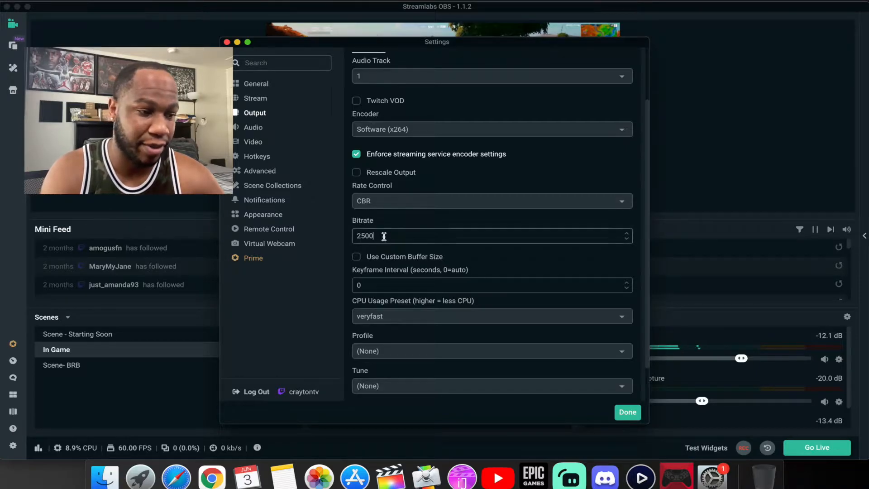
{"action": "type", "text": "6"}
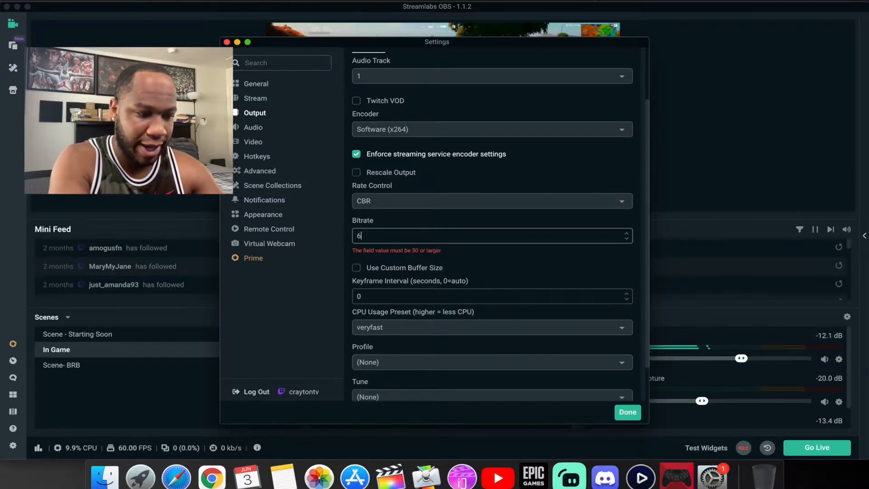
{"action": "type", "text": "000"}
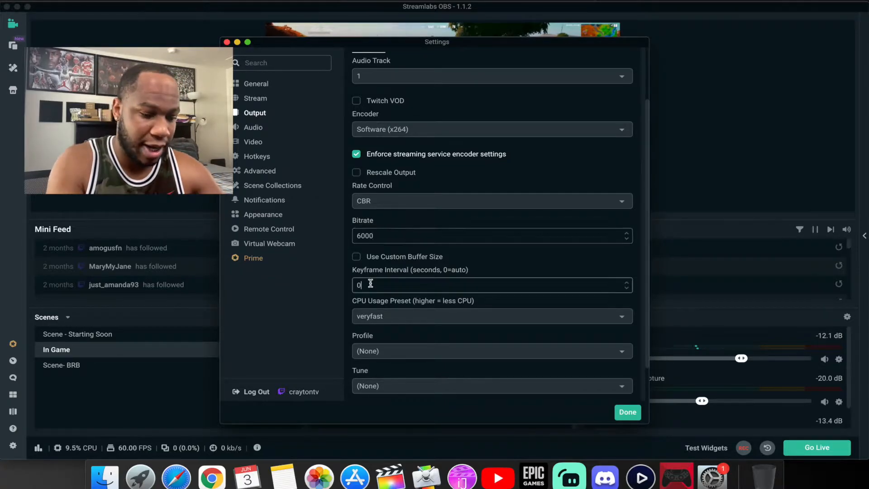
{"action": "type", "text": "2"}
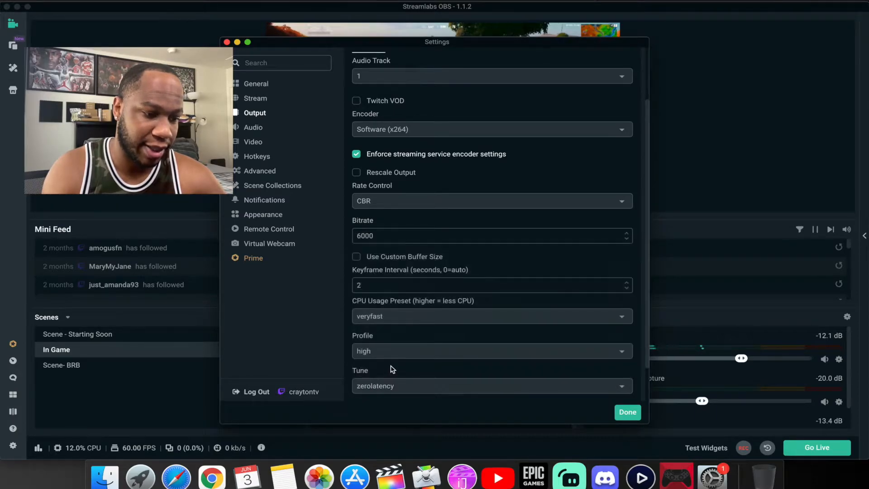
{"action": "scroll", "scroll_direction": "down", "scroll_amount": 3}
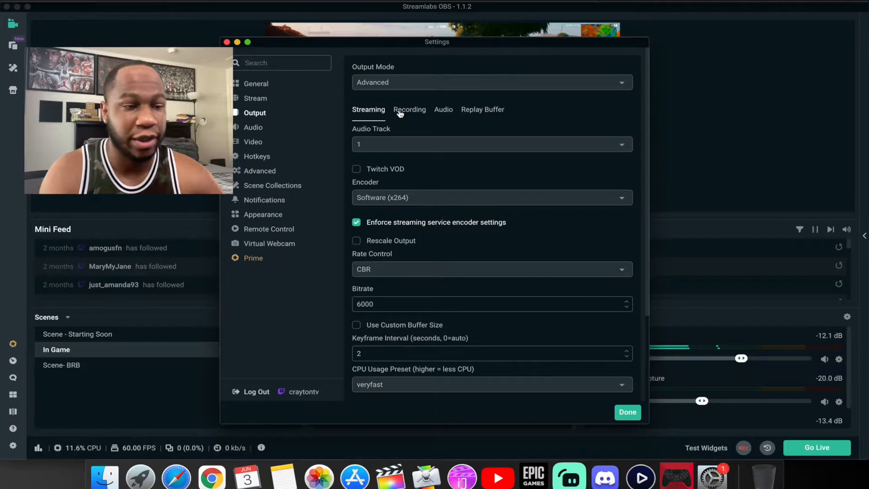
In the Recording output settings, change the bitrate from 12000 to 6000
{"action": "left_click", "coordinate": [410, 110]}
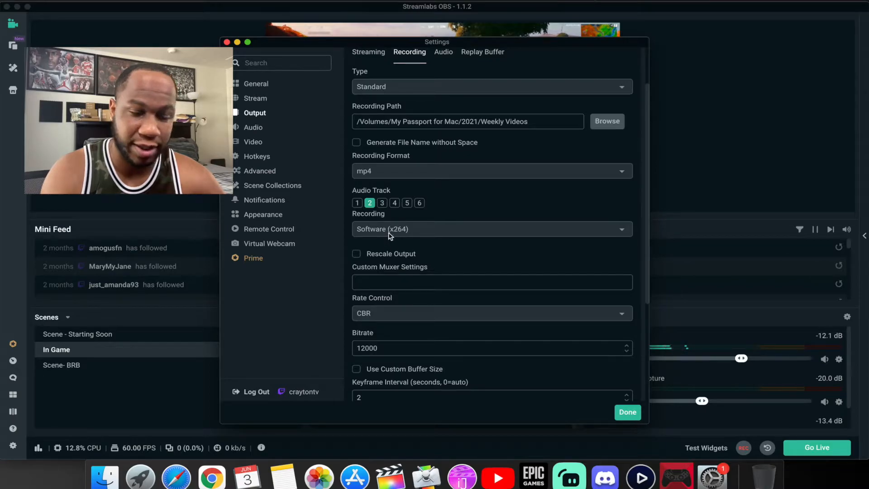
{"action": "scroll", "scroll_direction": "down", "scroll_amount": 3}
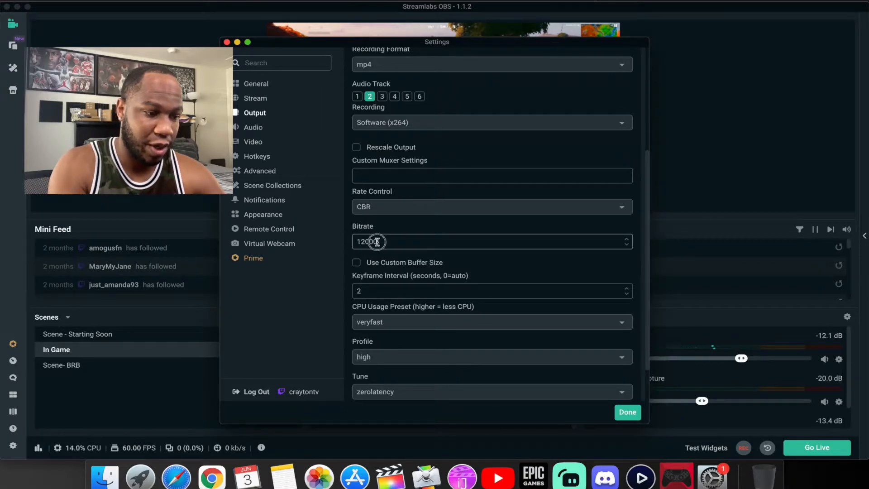
{"action": "type", "text": "6000"}
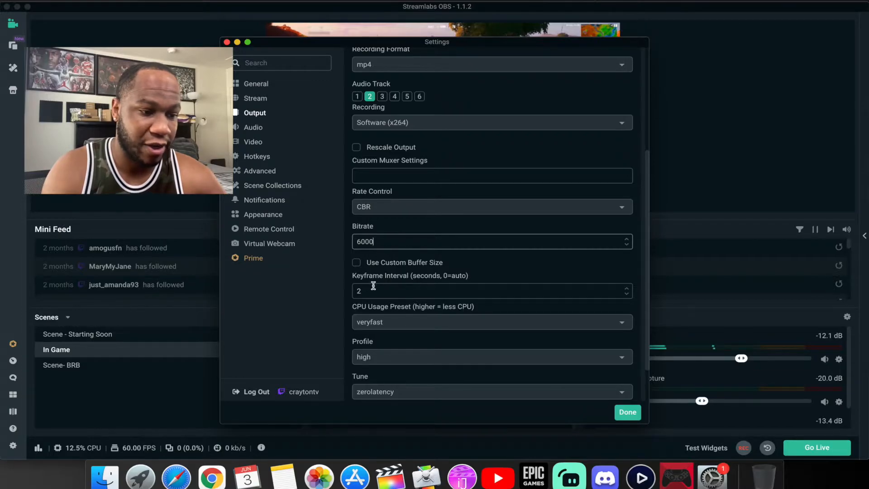
{"action": "scroll", "scroll_direction": "down", "scroll_amount": 3}
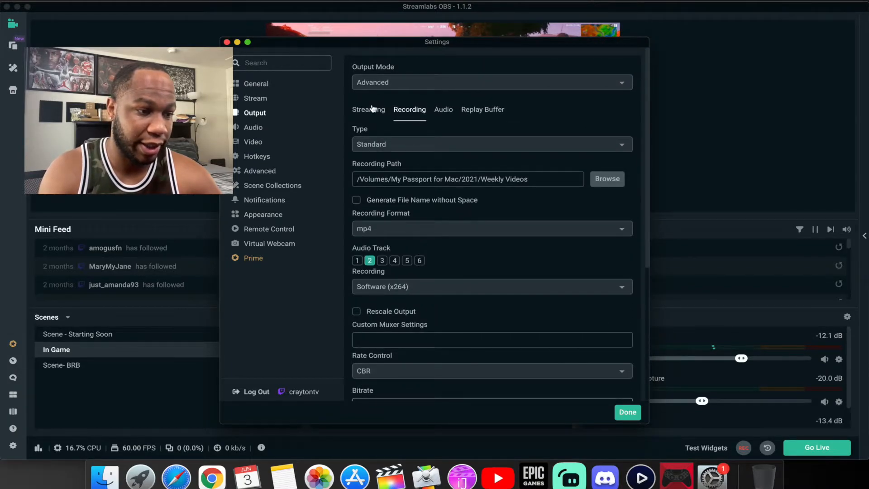
Switch streaming to Apple VT H264 Hardware Encoder at 6000 bitrate, keyframe interval 2
{"action": "left_click", "coordinate": [368, 110]}
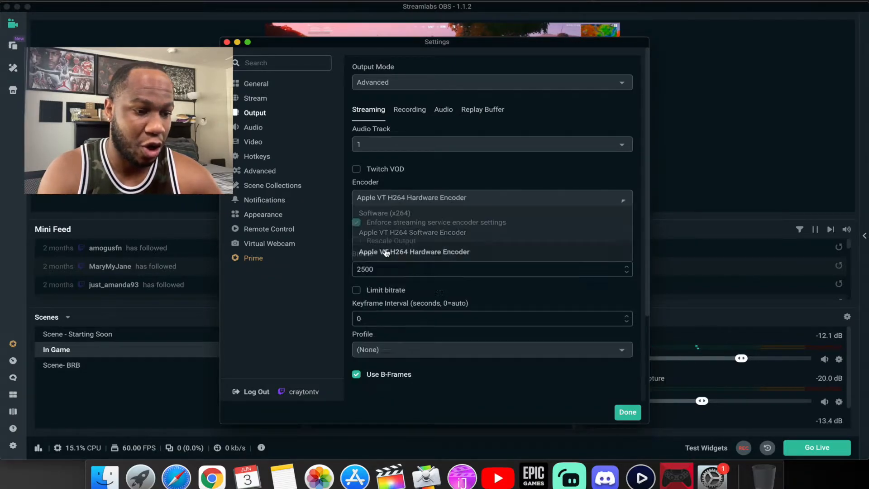
{"action": "left_click", "coordinate": [413, 251]}
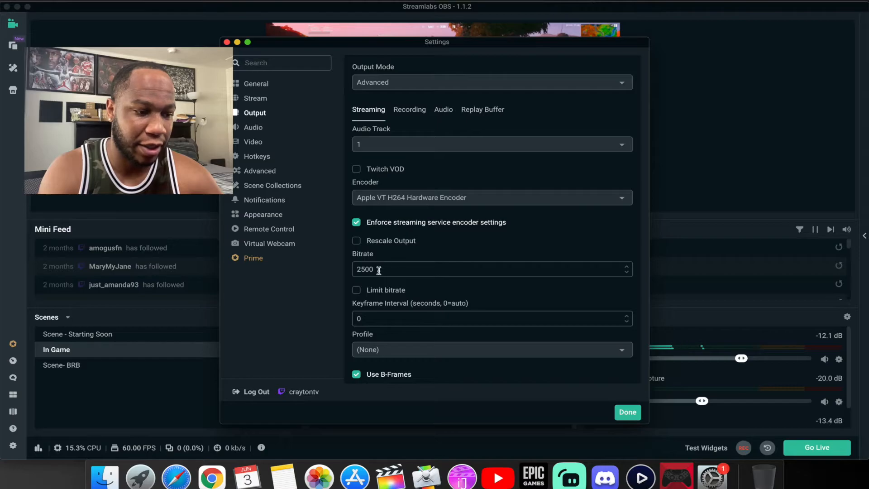
{"action": "type", "text": "6000"}
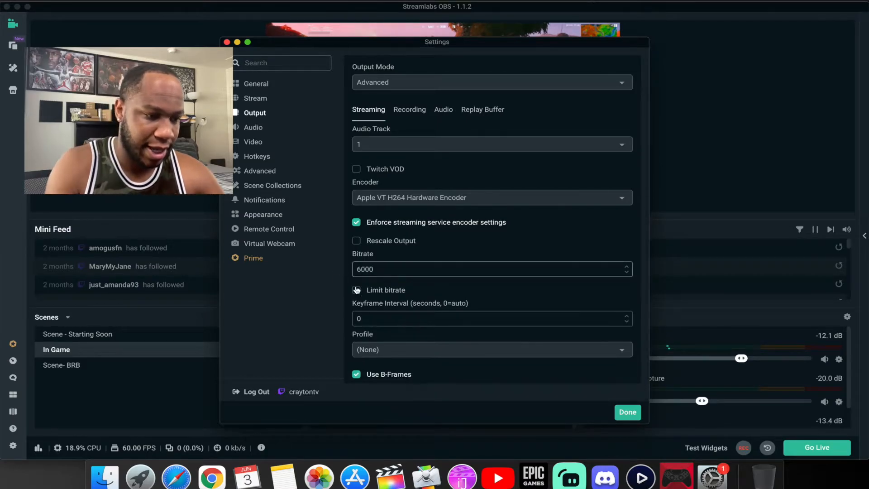
{"action": "type", "text": "2"}
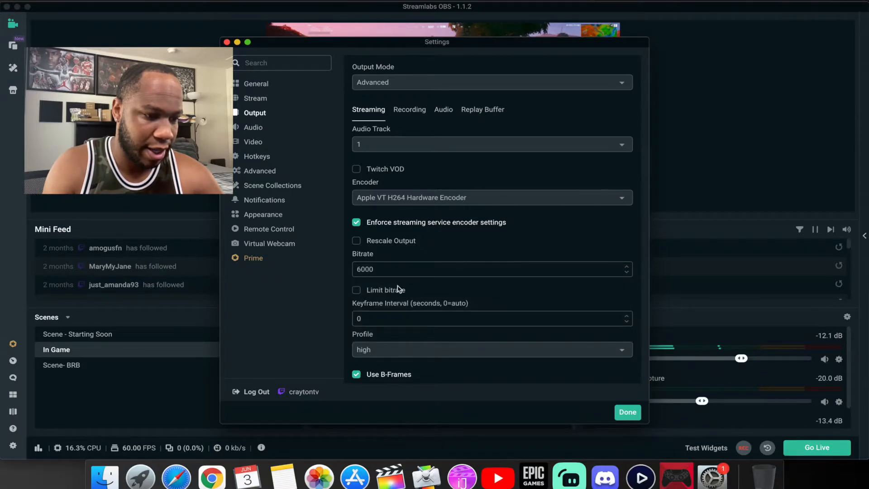
{"action": "mouse_move", "coordinate": [423, 213]}
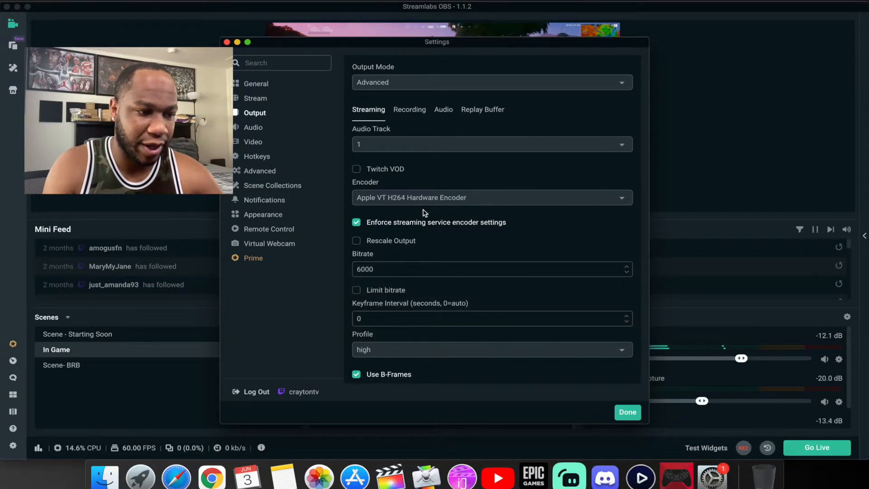
{"action": "left_click", "coordinate": [409, 109]}
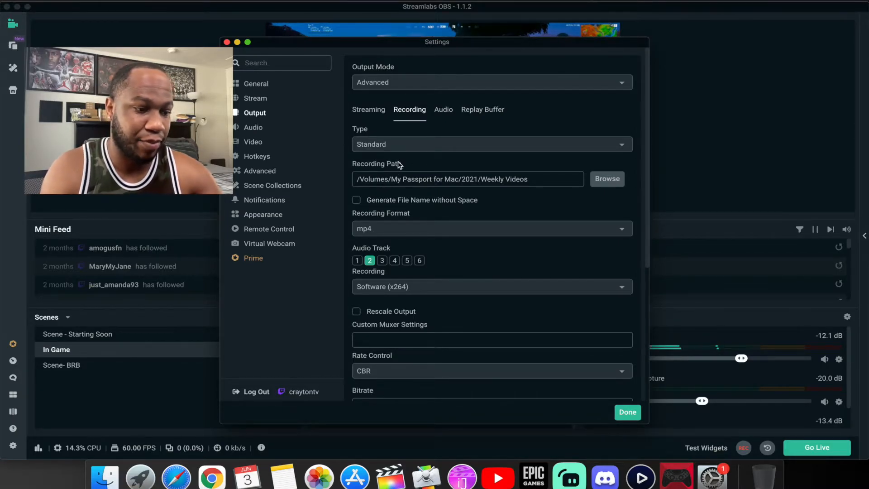
Restore the recording bitrate to 12000, then move on to the Audio settings
{"action": "scroll", "scroll_direction": "down", "scroll_amount": 3}
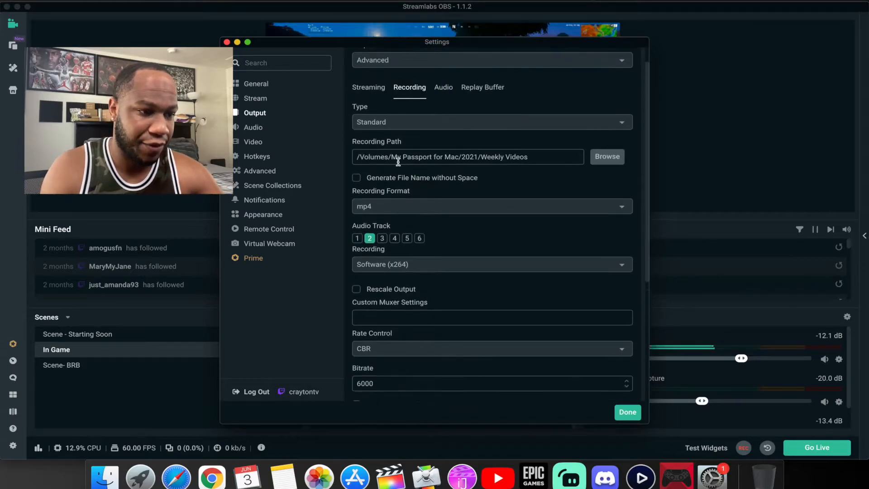
{"action": "scroll", "scroll_direction": "down", "scroll_amount": 3}
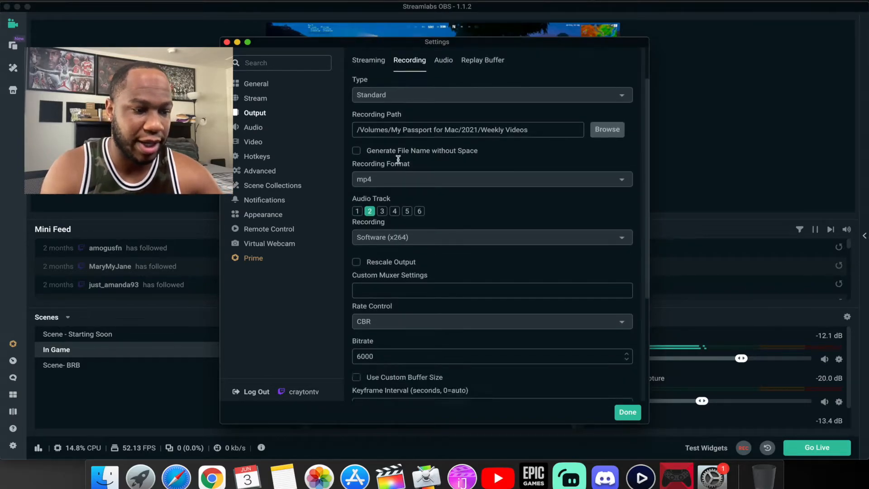
{"action": "scroll", "scroll_direction": "down", "scroll_amount": 3}
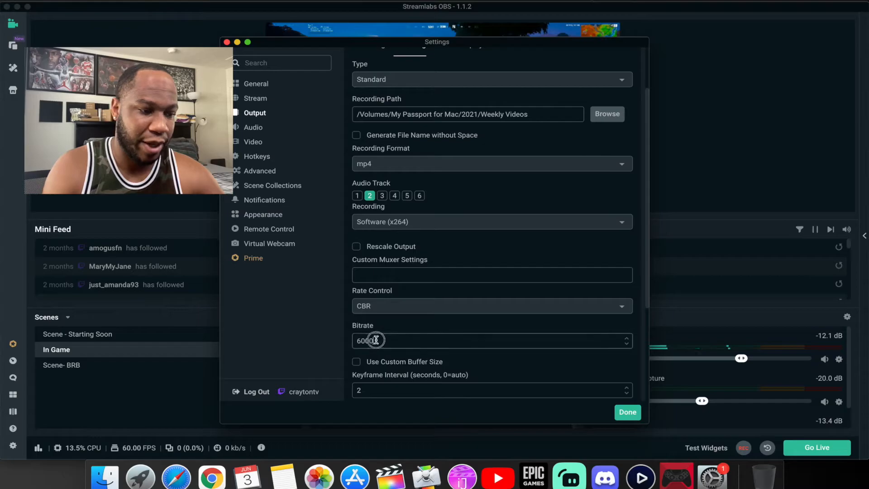
{"action": "type", "text": "12"}
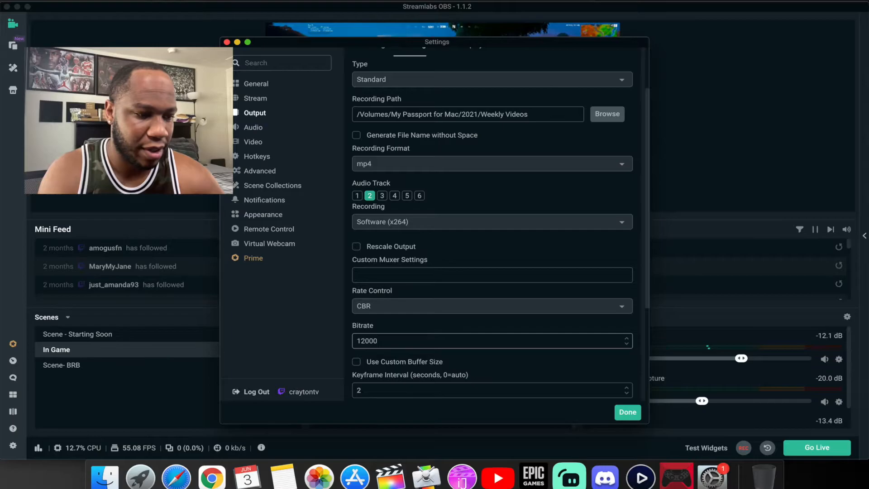
{"action": "scroll", "scroll_direction": "down", "scroll_amount": 3}
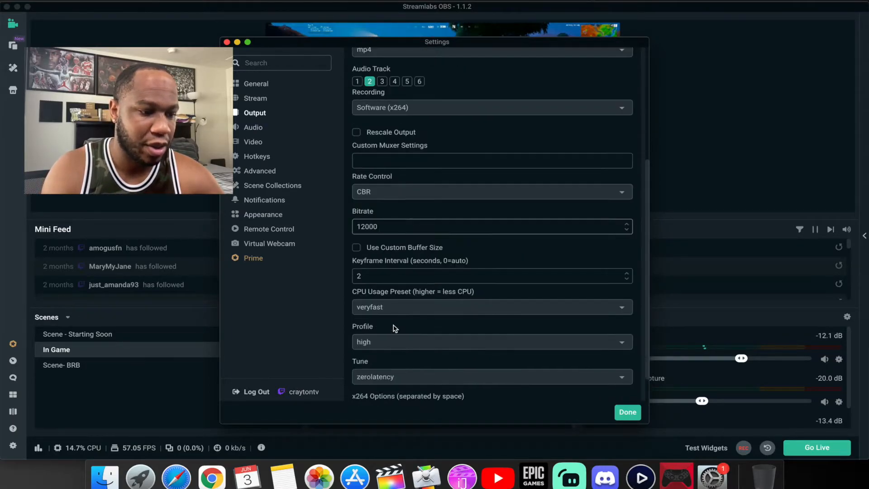
{"action": "scroll", "scroll_direction": "down", "scroll_amount": 3}
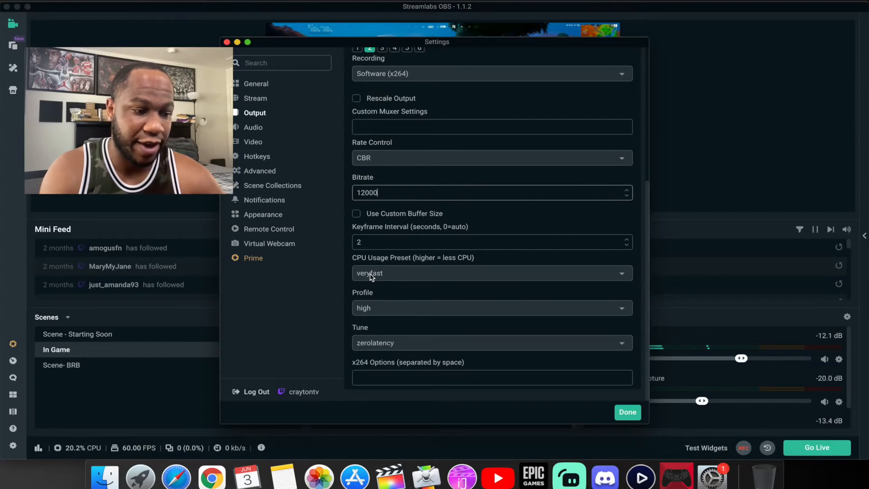
{"action": "mouse_move", "coordinate": [364, 343]}
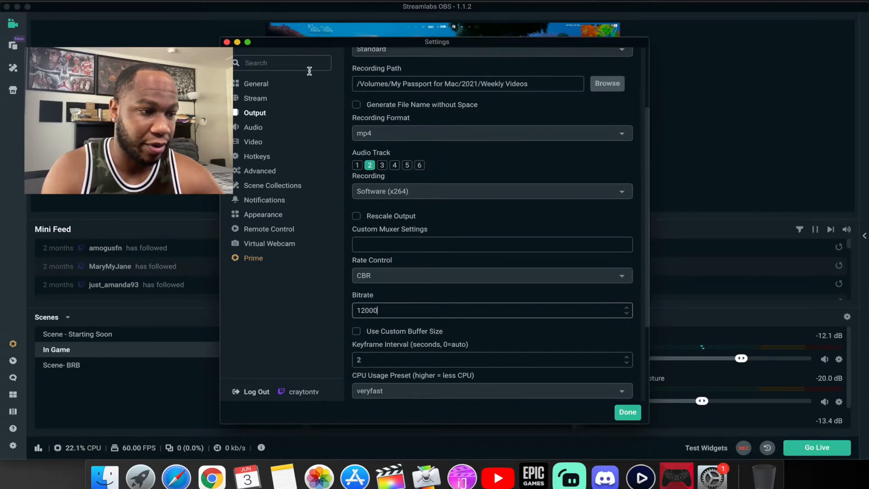
{"action": "left_click", "coordinate": [253, 127]}
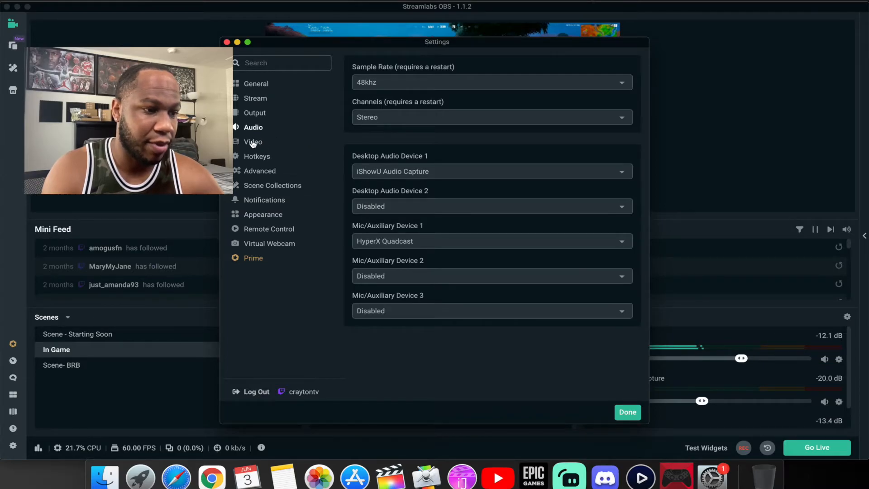
Show the Video settings with 1920x1080 canvas, 1280x720 output, and list the downscale filters
{"action": "left_click", "coordinate": [252, 141]}
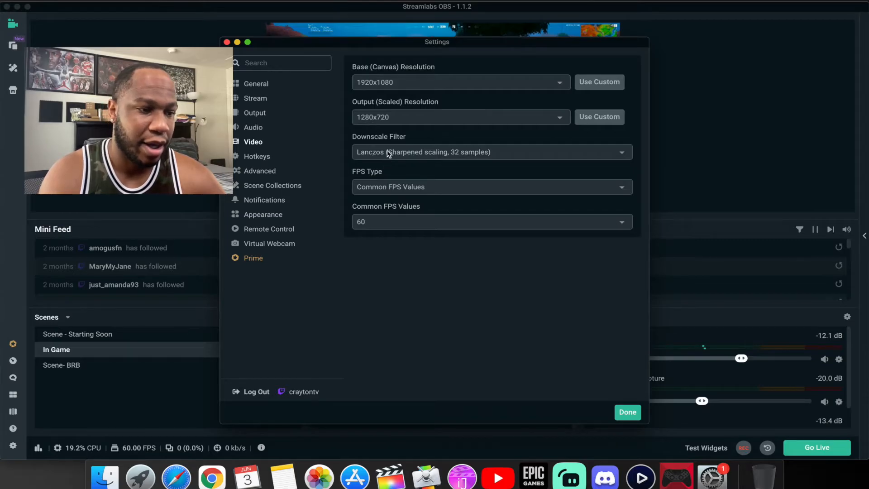
{"action": "left_click", "coordinate": [490, 151]}
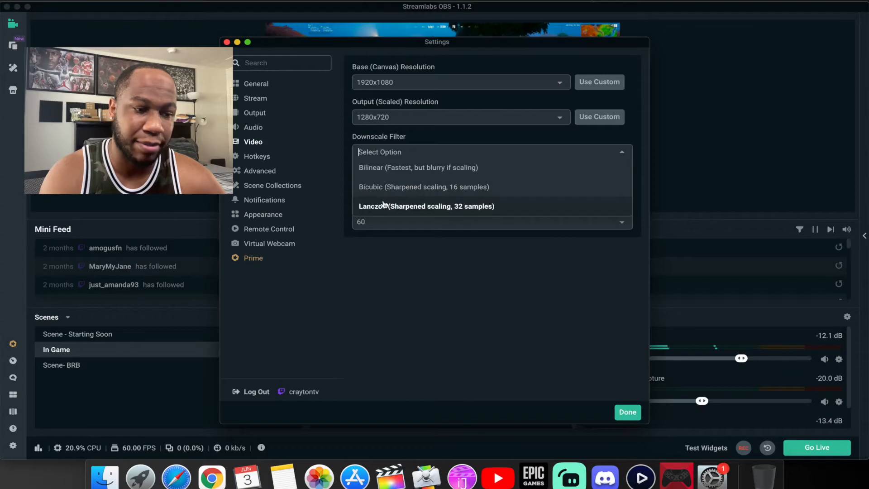
Keep Lanczos downscaling at 60 FPS, glance at Advanced settings, and close the settings window
{"action": "left_click", "coordinate": [426, 206]}
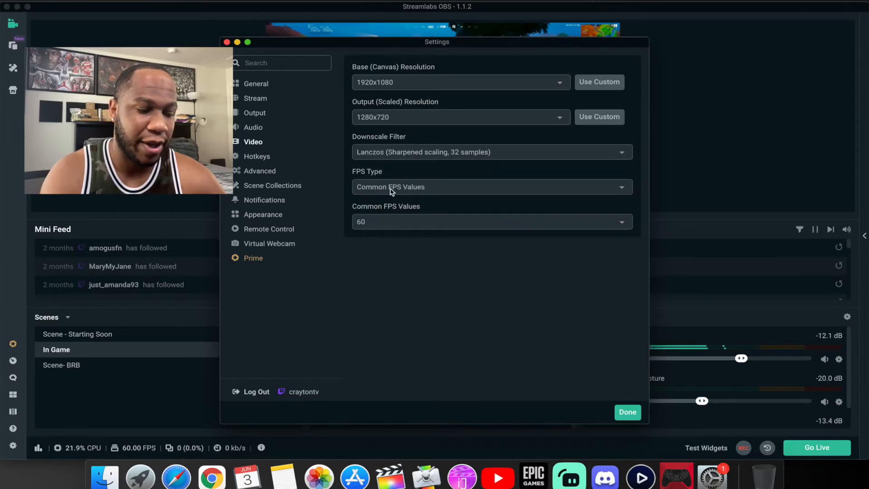
{"action": "mouse_move", "coordinate": [365, 231]}
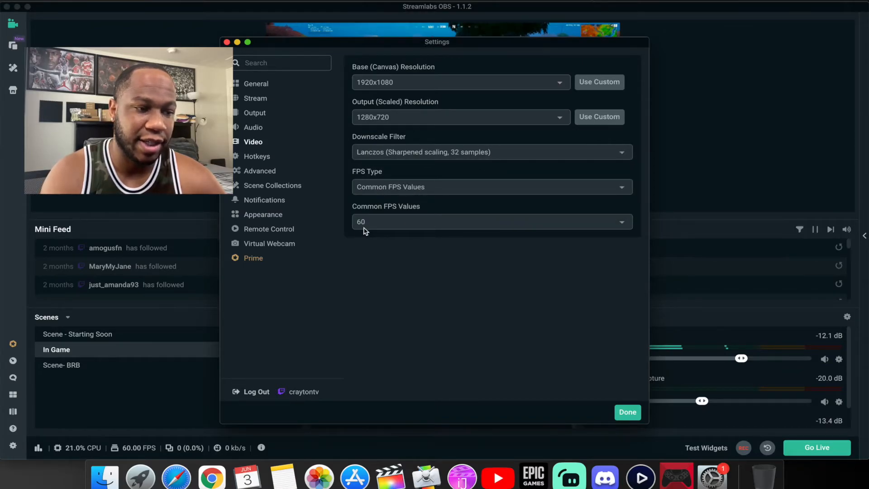
{"action": "left_click", "coordinate": [491, 222]}
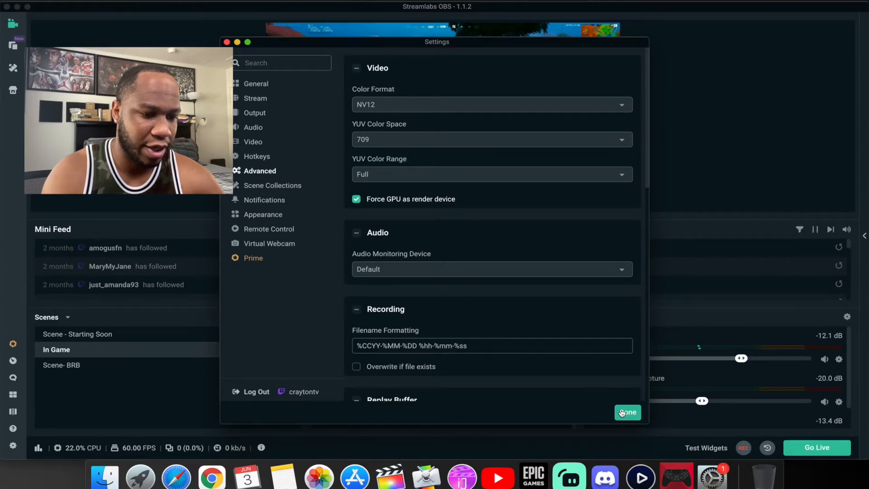
{"action": "left_click", "coordinate": [627, 413]}
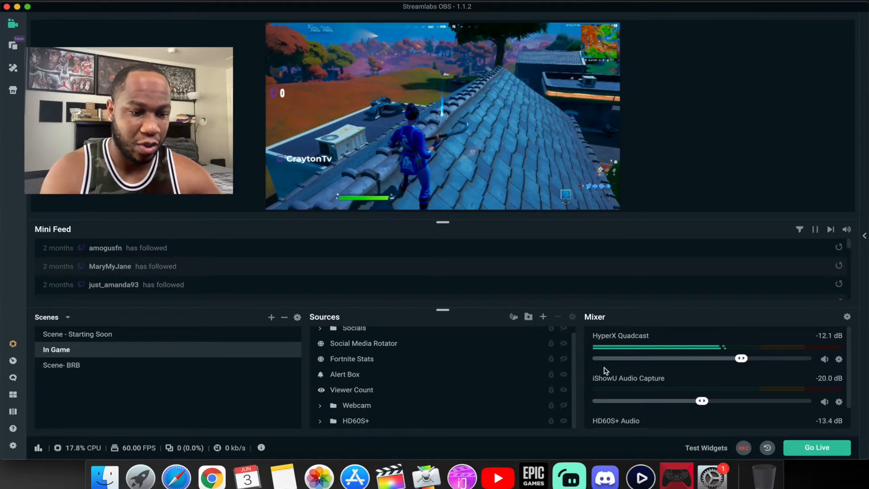
{"action": "mouse_move", "coordinate": [848, 317]}
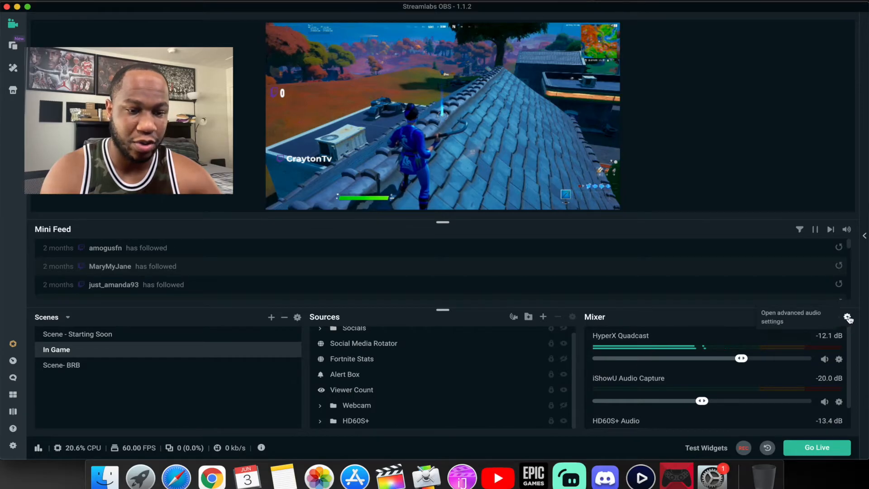
{"action": "left_click", "coordinate": [849, 318]}
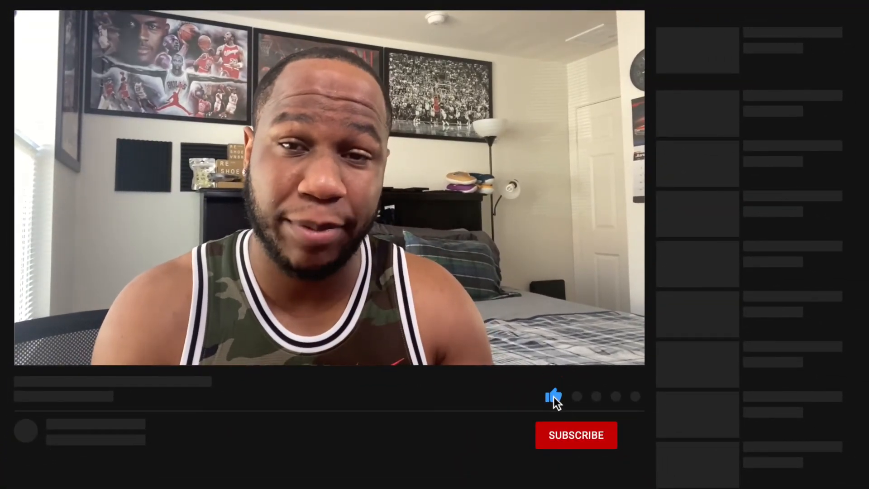
Subscribe to the channel from the YouTube end screen
{"action": "left_click", "coordinate": [576, 435]}
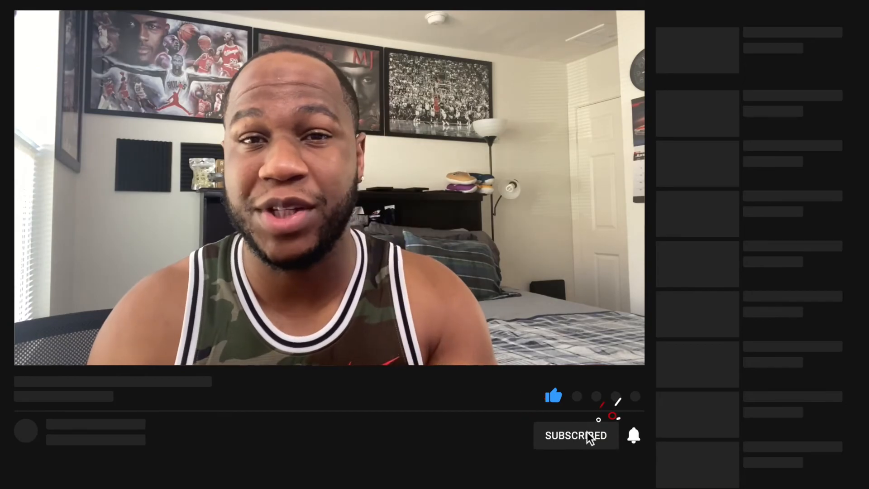